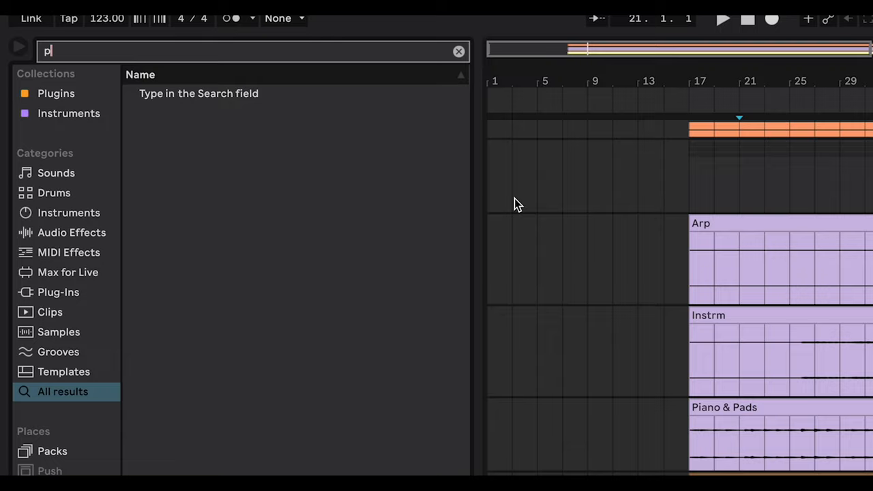
Step: Search the browser for "sieq" to find the SieQ VST plugin
text(sieq)
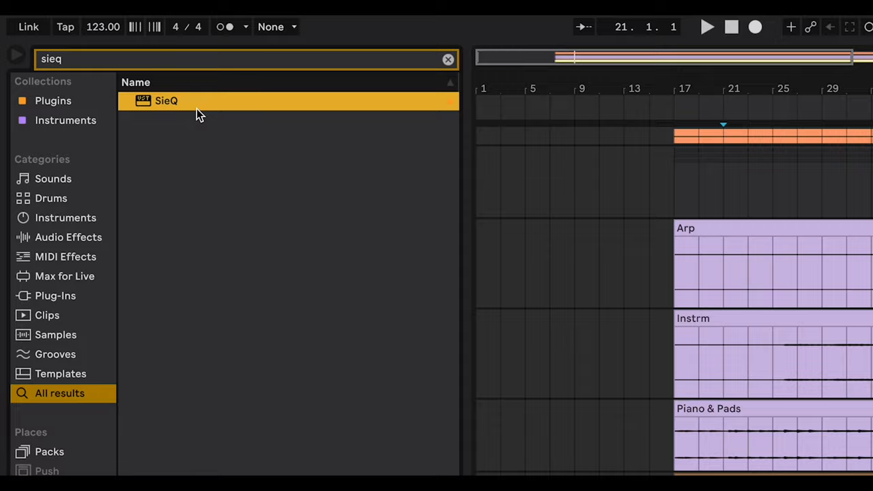
Step: Load the SieQ VST from the search results onto the master track
double_click(165, 100)
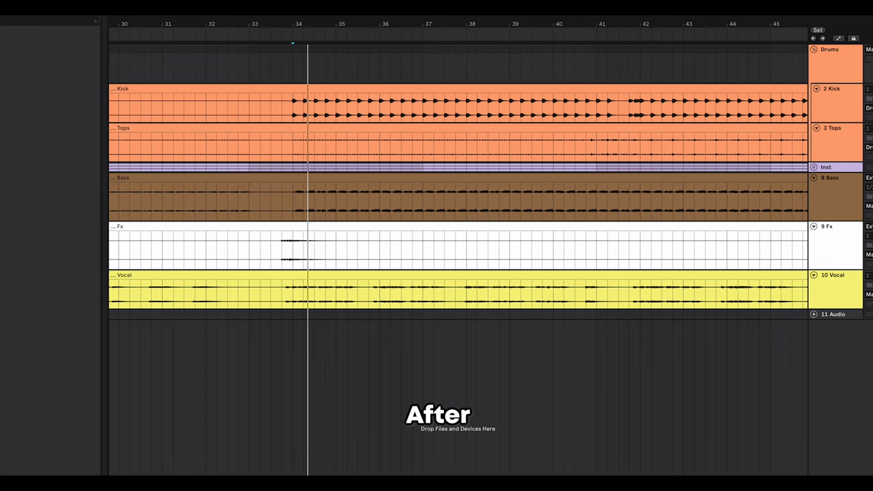
Step: Search the browser for "pro q" to list the FabFilter Pro-Q 3 entries
text(pro q)
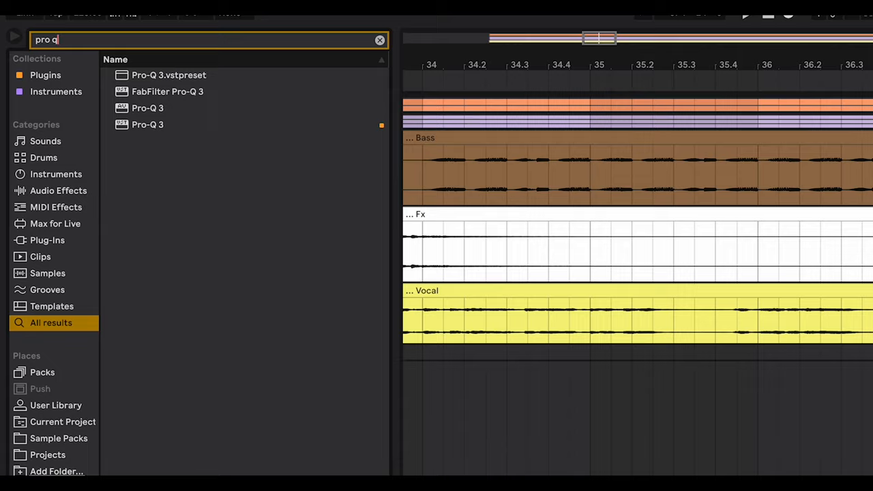